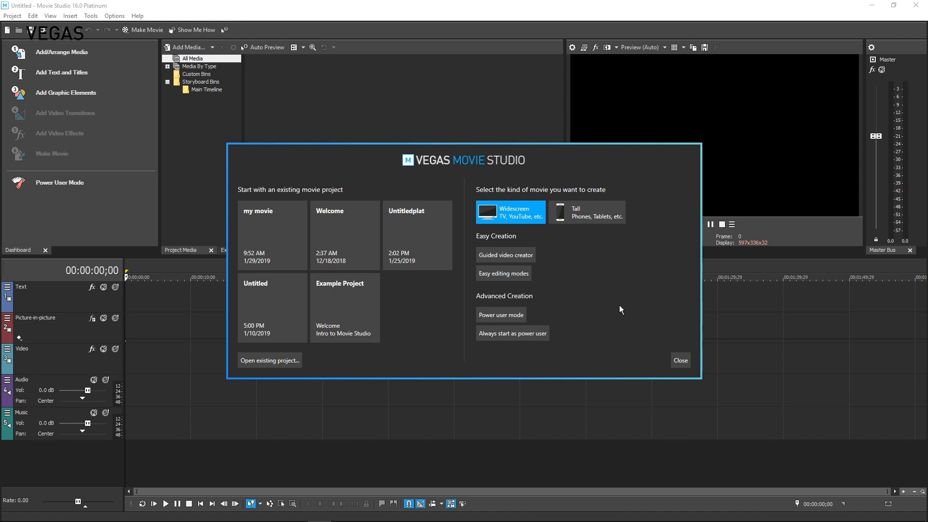
mouse_move(620, 310)
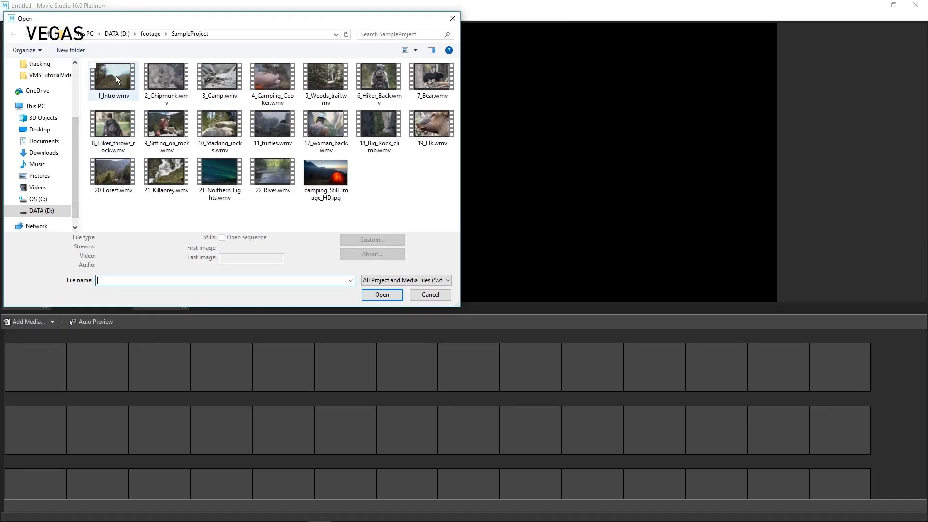
Select the Intro, Chipmunk, Camp and Camping_Cooker clips and import them into the project.
click(167, 77)
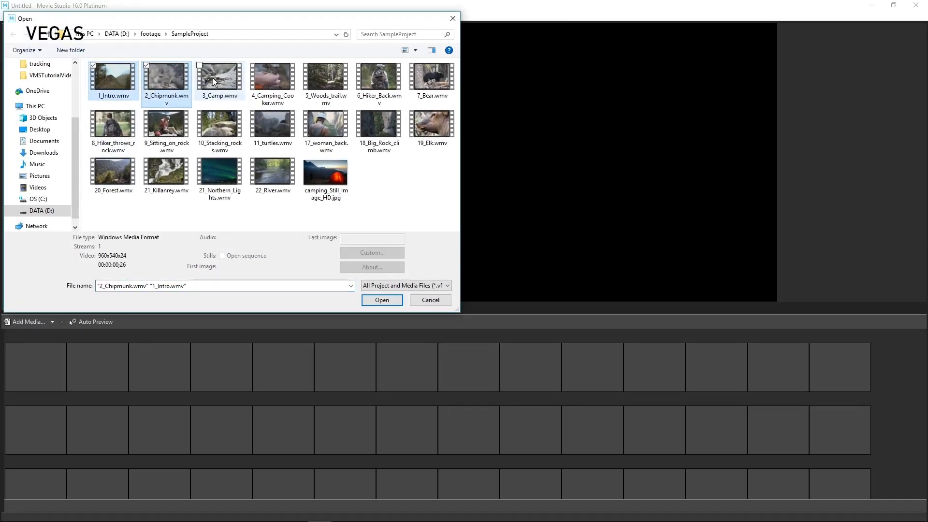
click(272, 77)
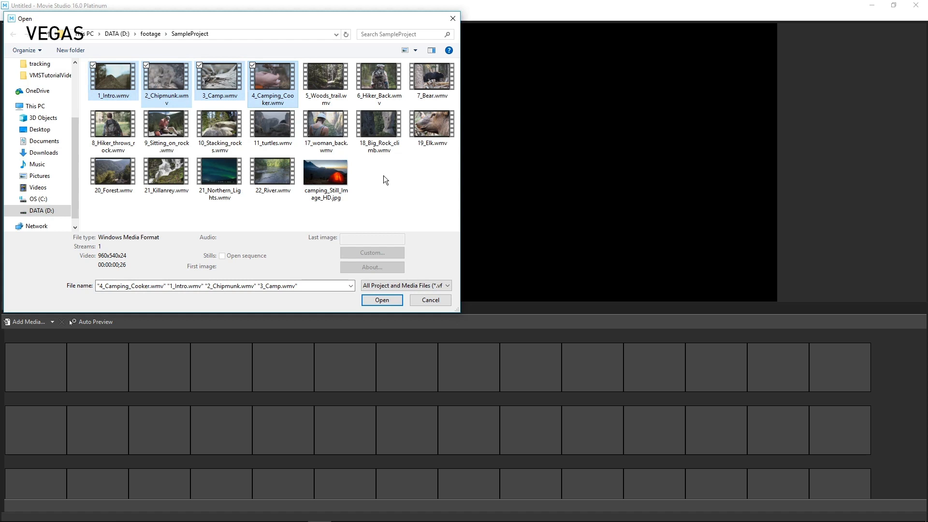
click(382, 299)
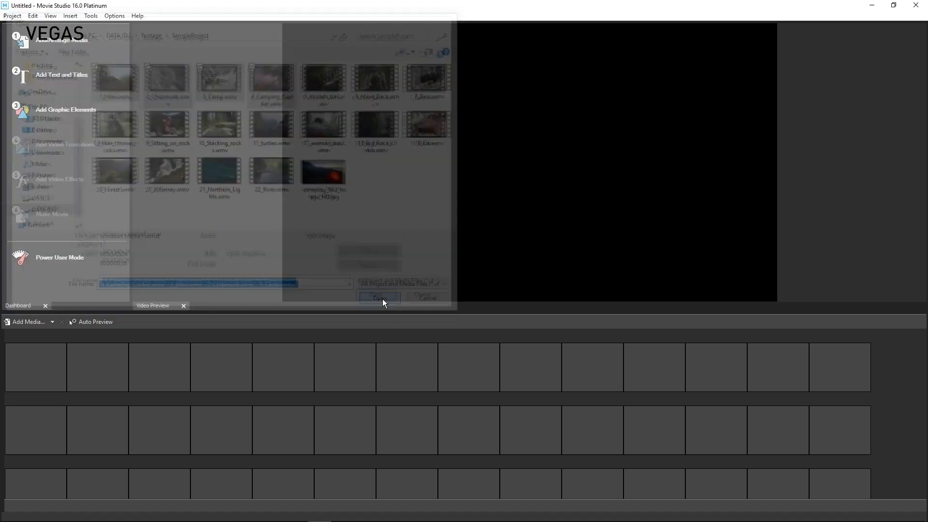
Drag the storyboard thumbnails into Camp, Intro, Camping_Cooker, Chipmunk order.
click(379, 297)
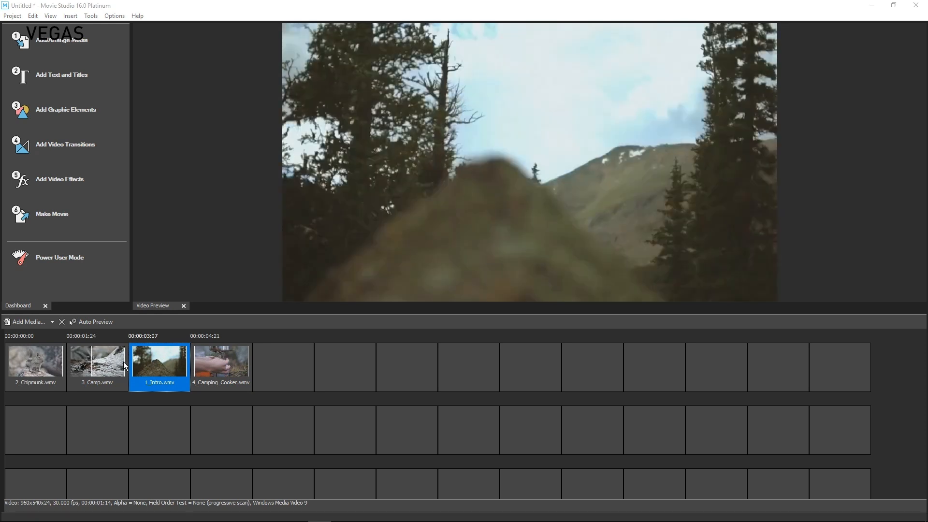
click(97, 363)
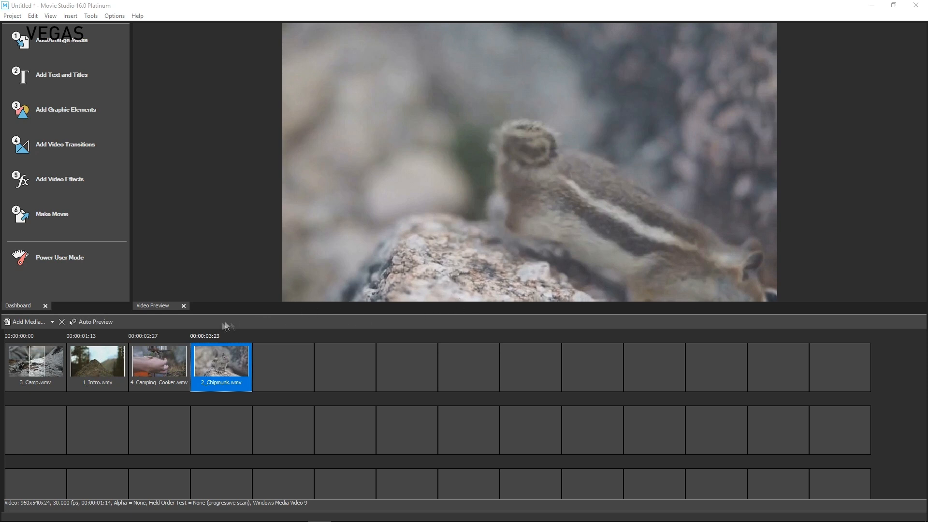
mouse_move(175, 321)
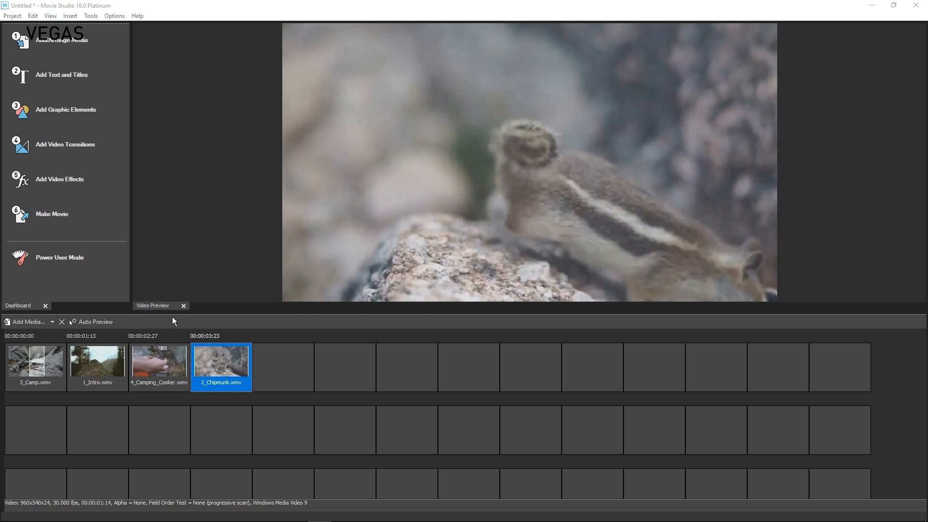
mouse_move(108, 284)
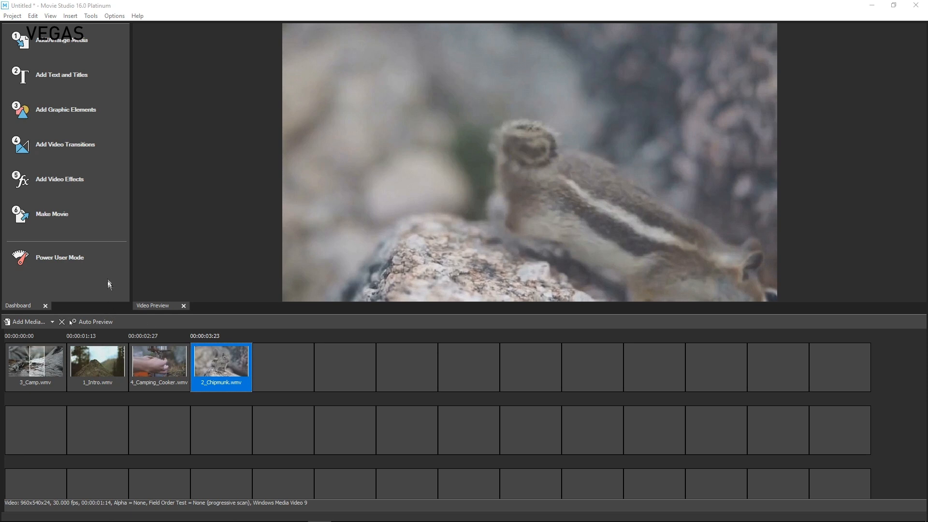
mouse_move(106, 110)
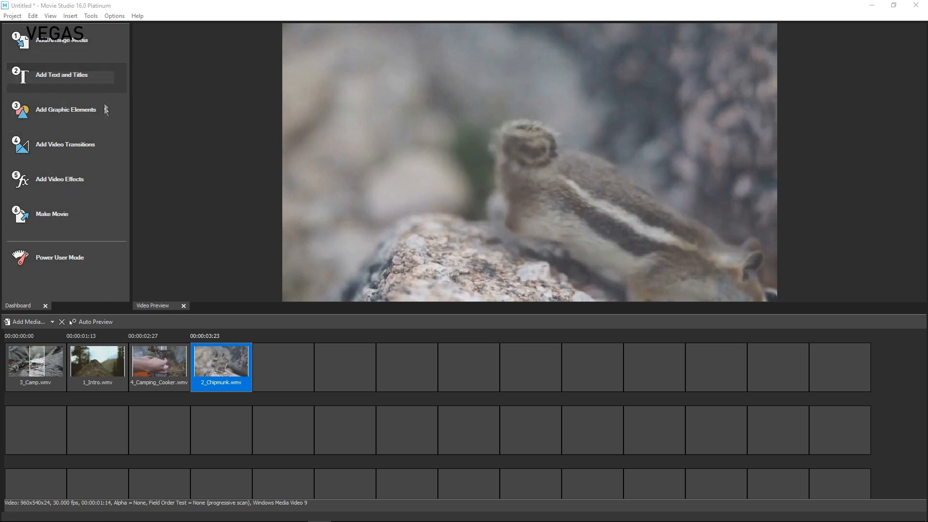
mouse_move(114, 49)
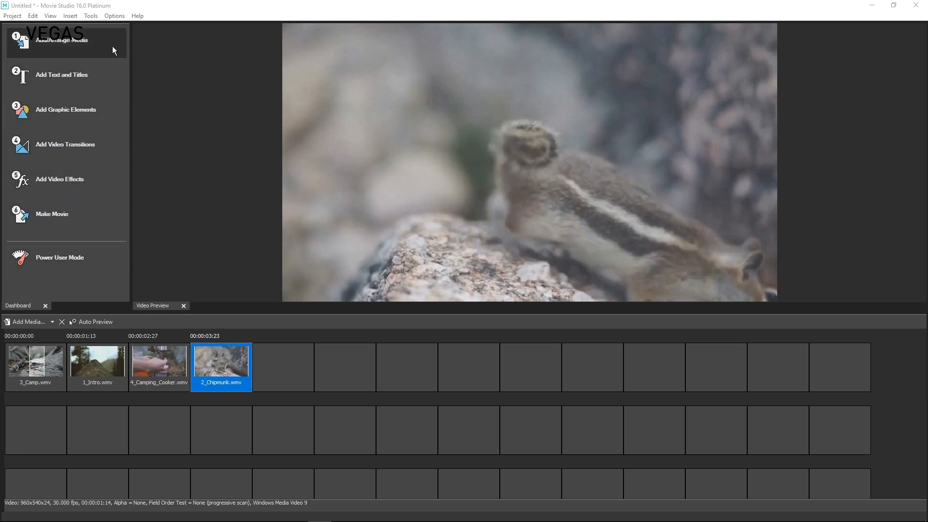
mouse_move(56, 263)
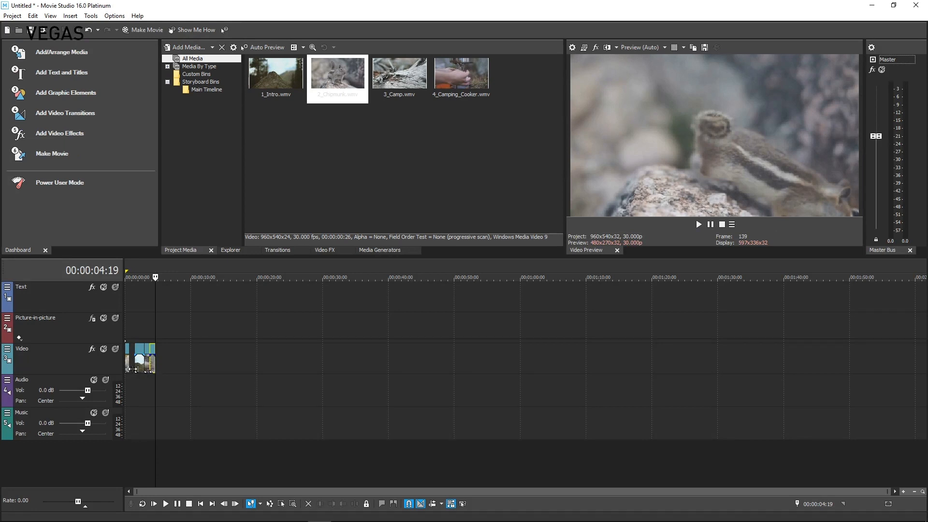
mouse_move(62, 72)
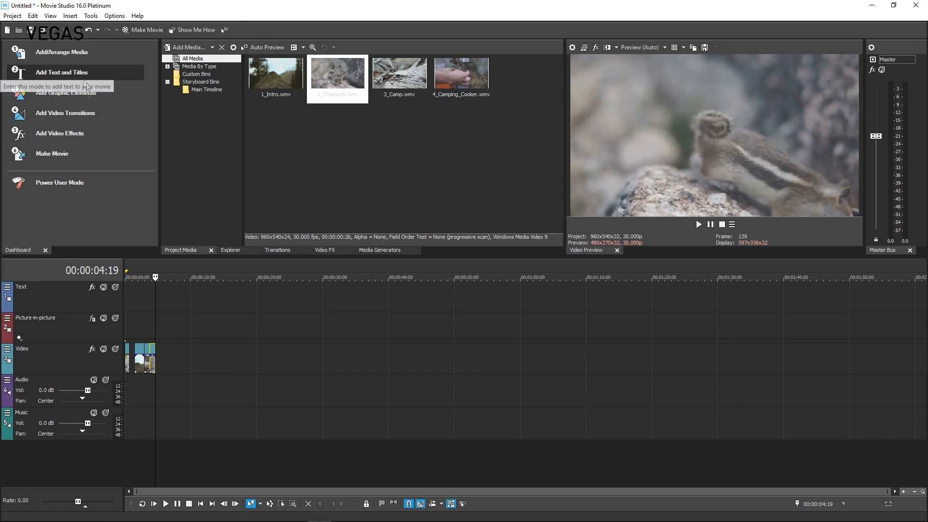
mouse_move(135, 324)
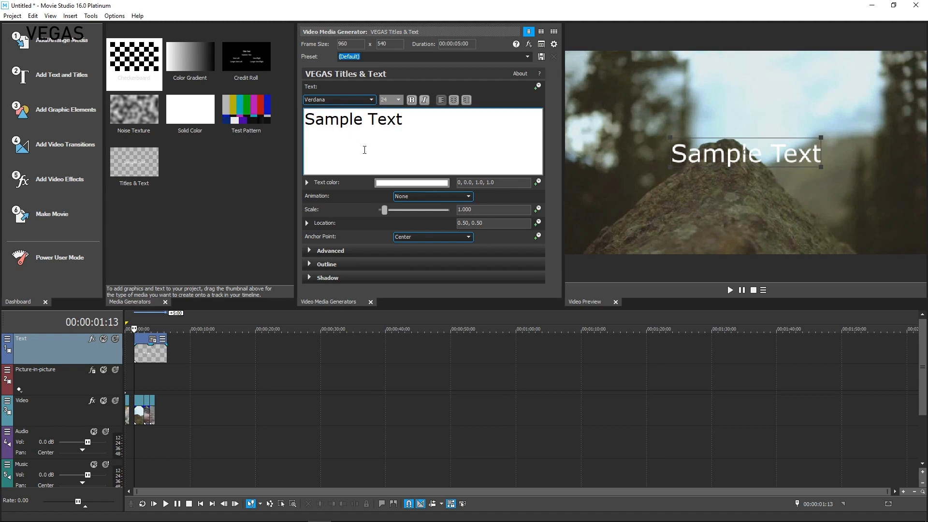
mouse_move(320, 188)
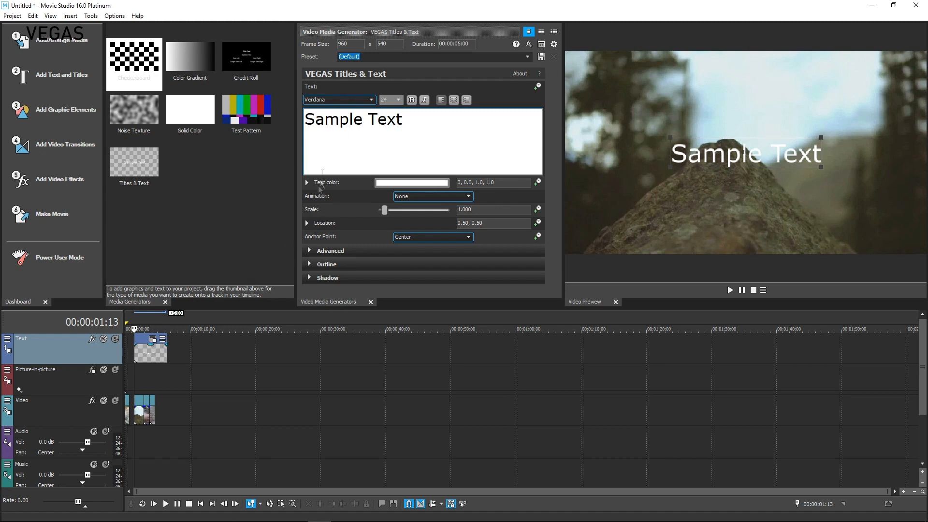
mouse_move(393, 112)
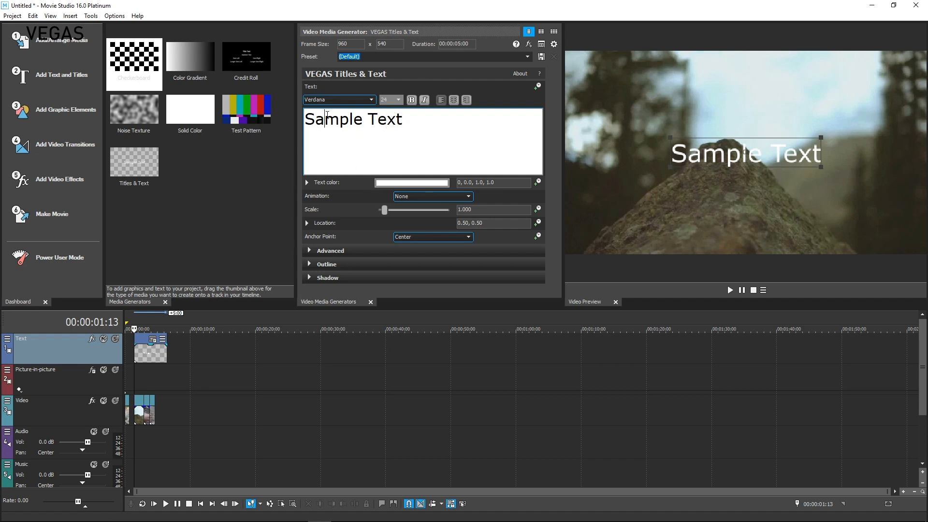
Add a Titles & Text event to the text track and begin entering 'My' as its text.
text(My)
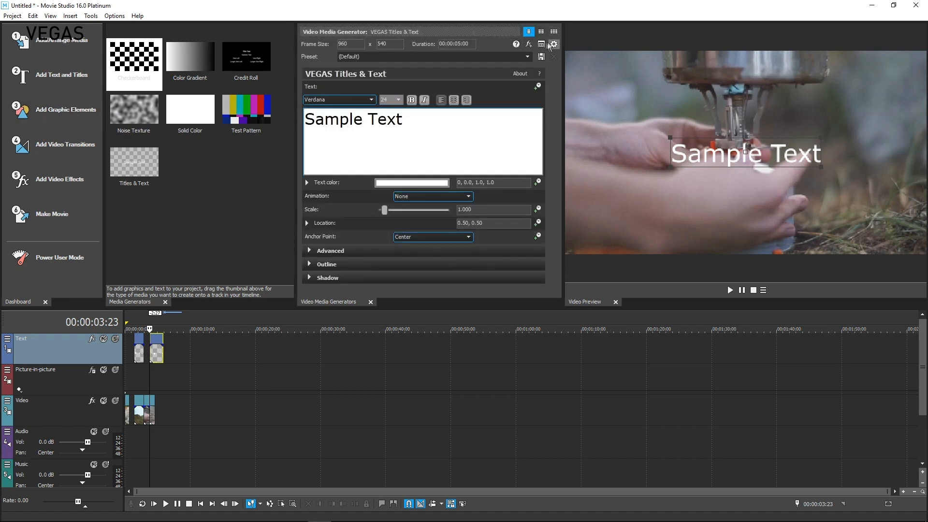
mouse_move(299, 225)
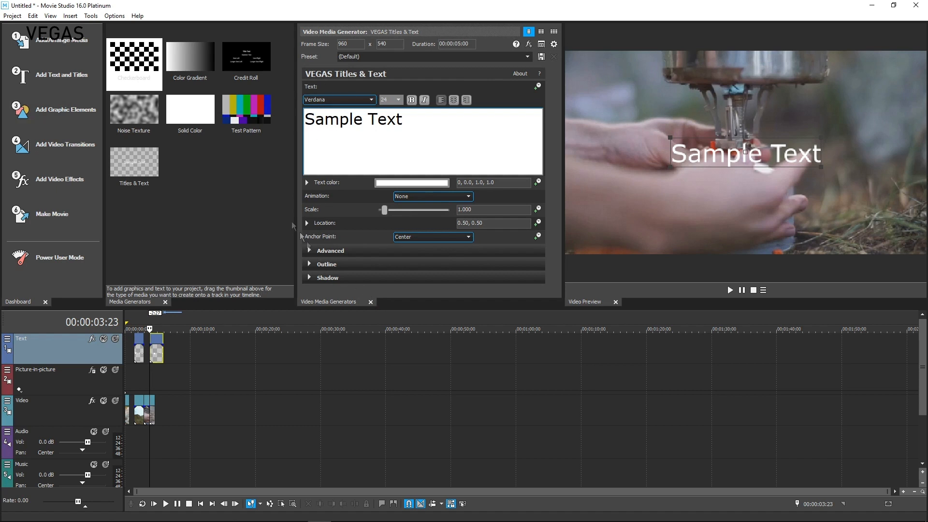
Place a Noise Texture generator after the footage on the Video track and choose a preset pattern.
click(134, 109)
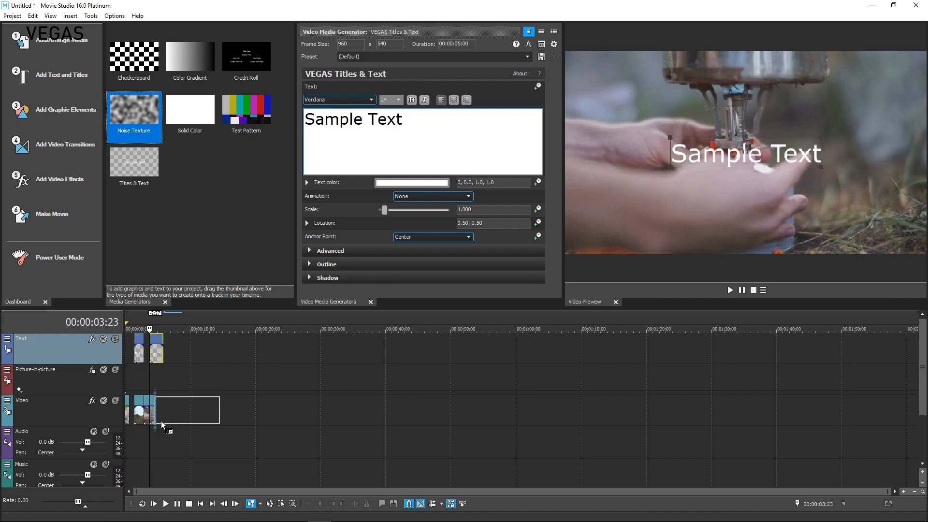
drag(134, 107, 177, 412)
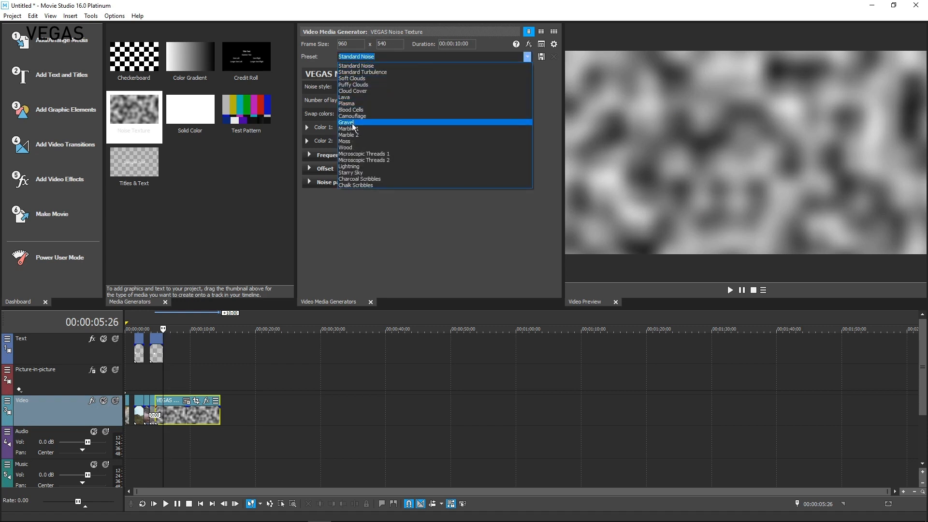
click(346, 129)
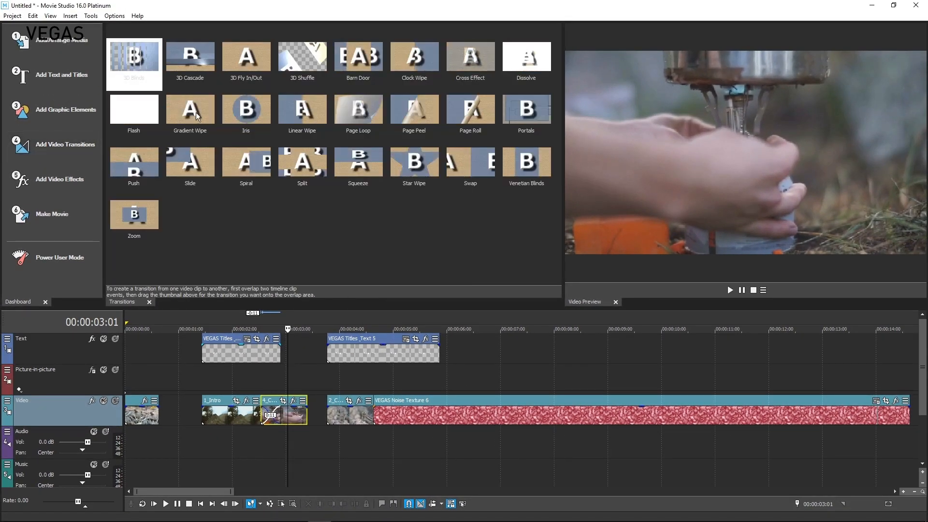
Apply a Gradient Wipe transition with the Star preset and preview it partway through.
click(191, 112)
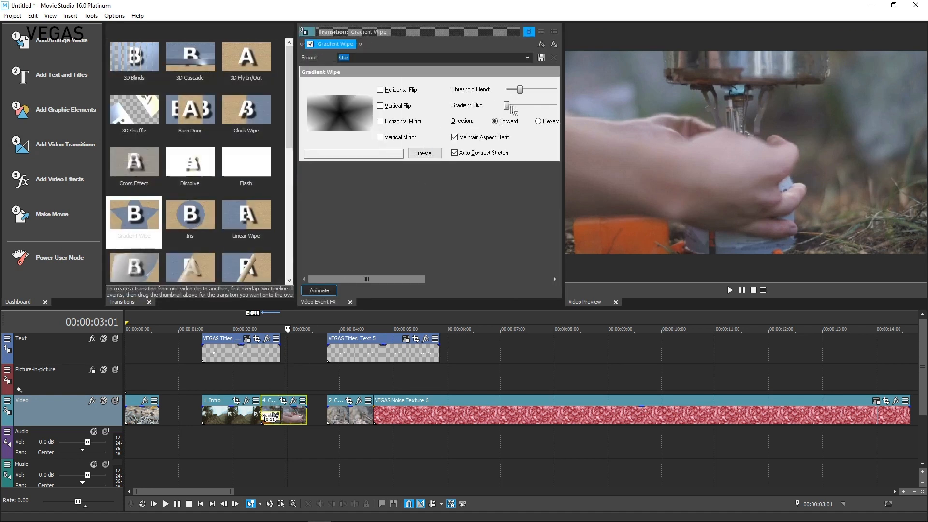
click(269, 329)
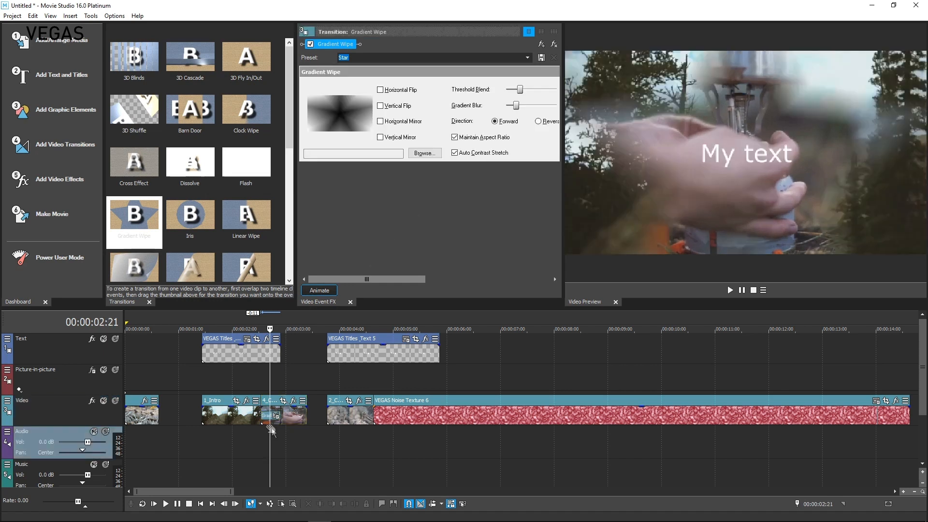
mouse_move(48, 183)
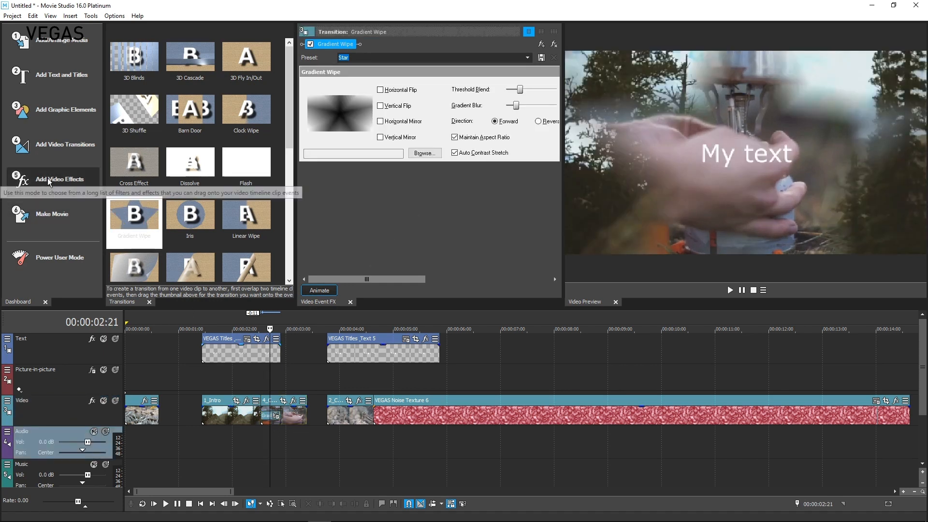
Apply the Black and White effect to the Intro clip, leaving its Blend at 1.000.
click(59, 180)
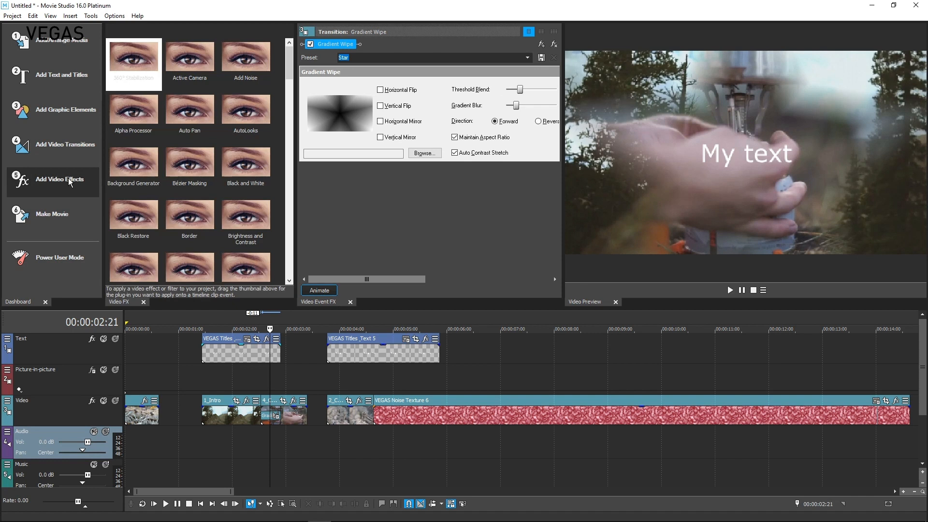
mouse_move(245, 112)
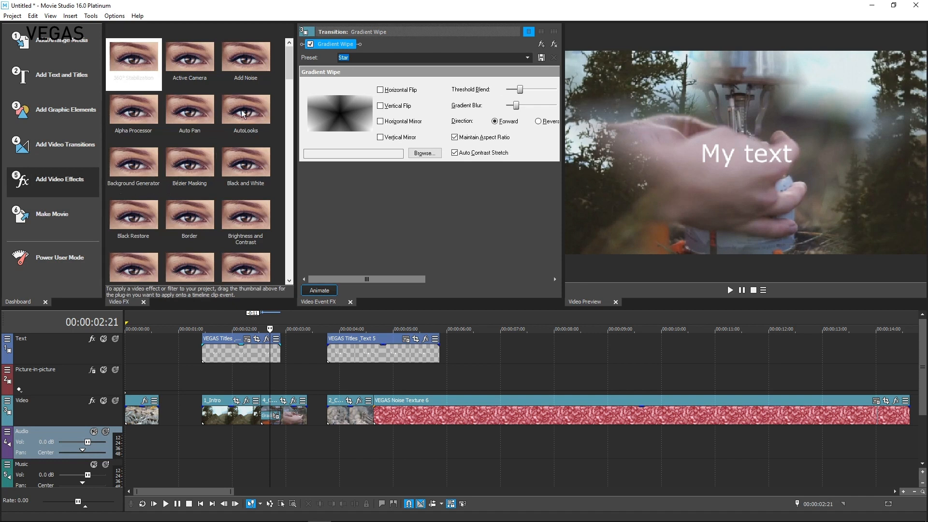
click(246, 162)
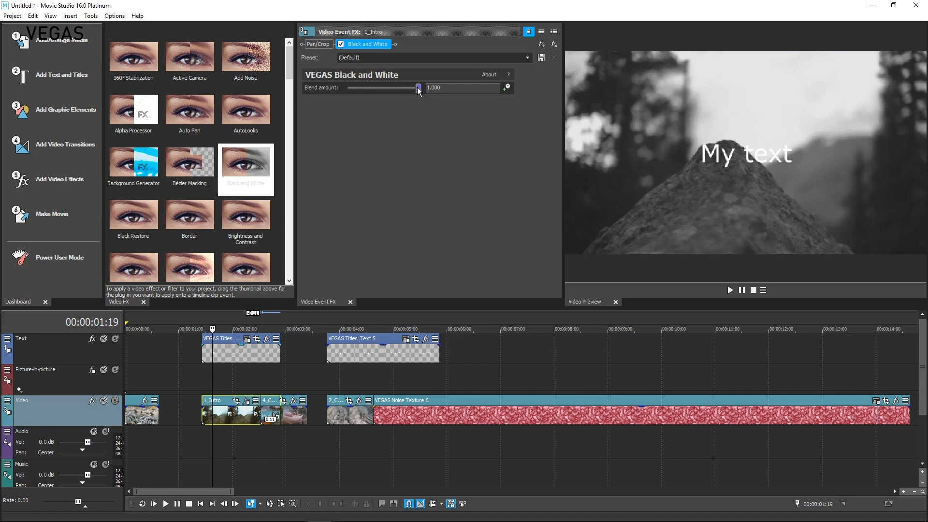
drag(418, 88, 396, 88)
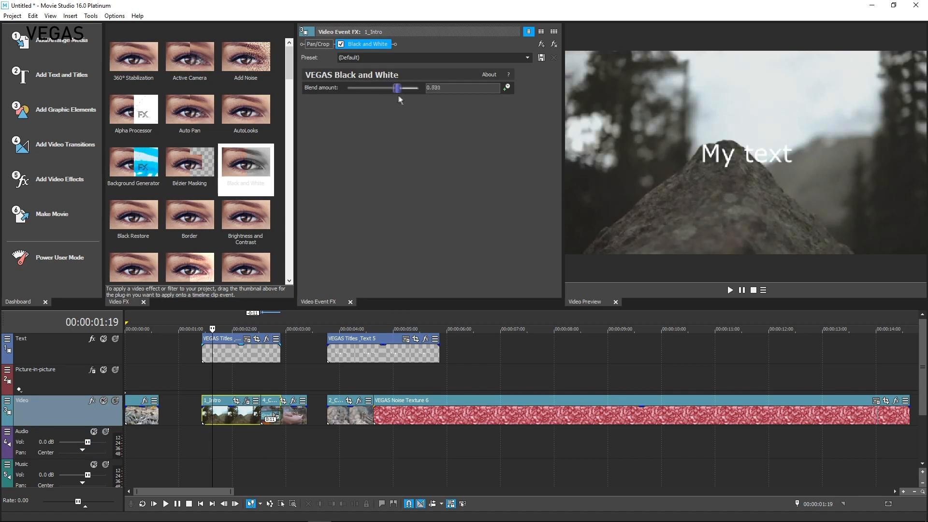
drag(397, 88, 418, 88)
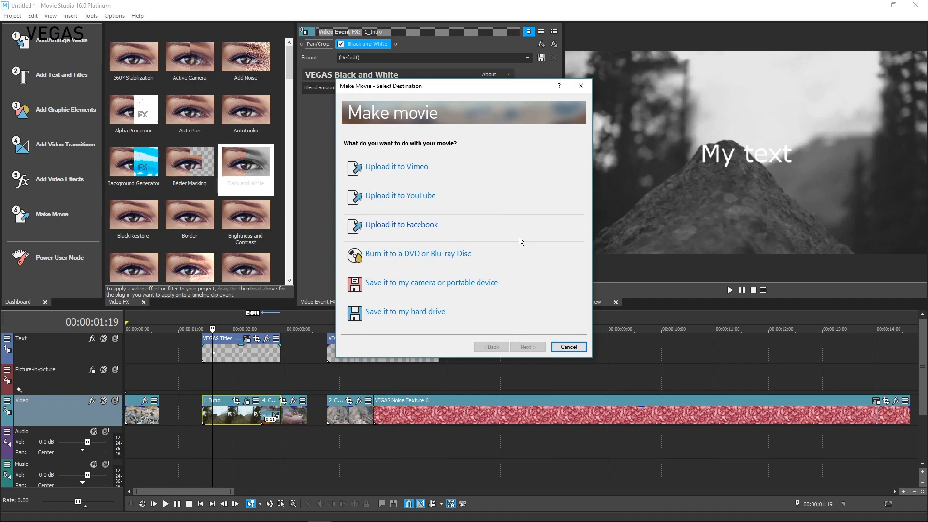
mouse_move(511, 219)
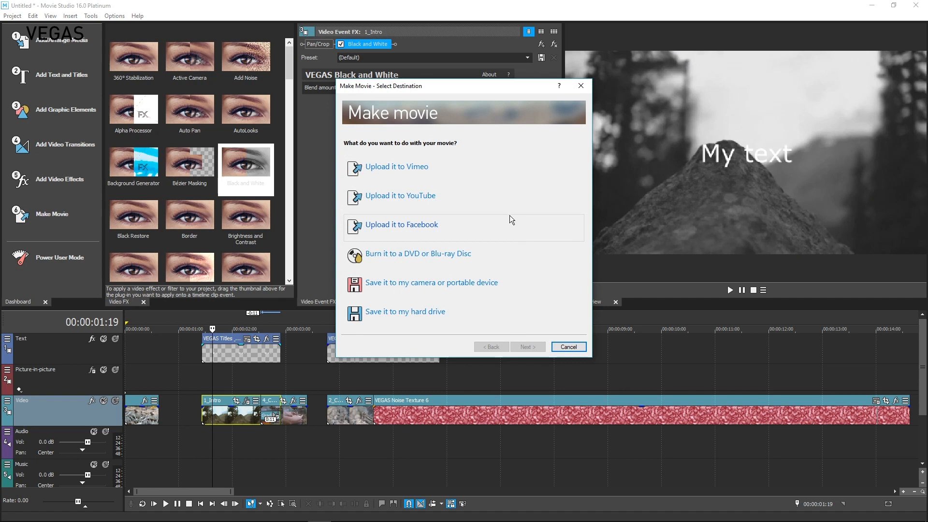
mouse_move(379, 204)
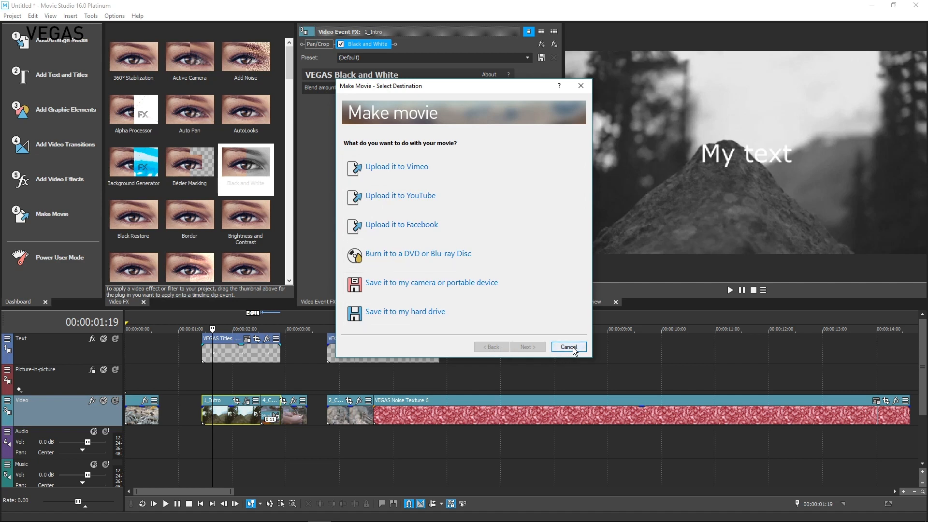
click(567, 347)
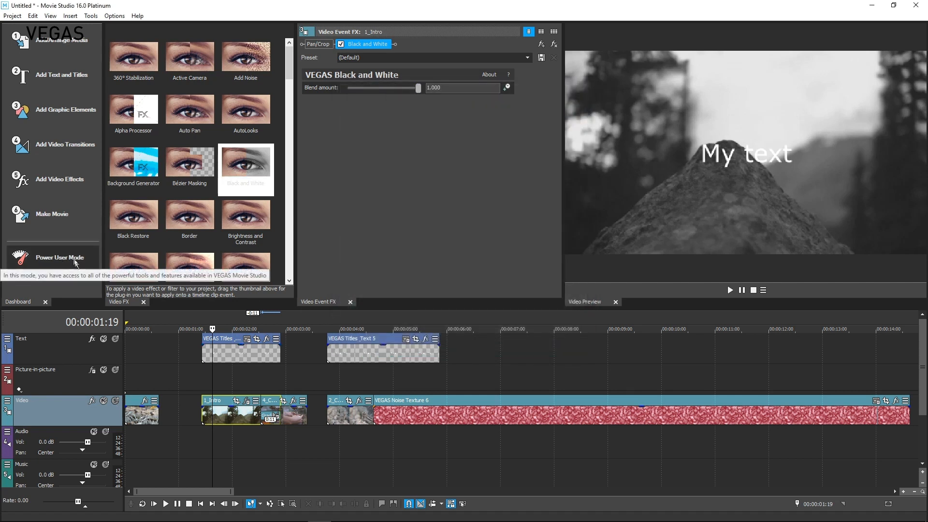
mouse_move(64, 288)
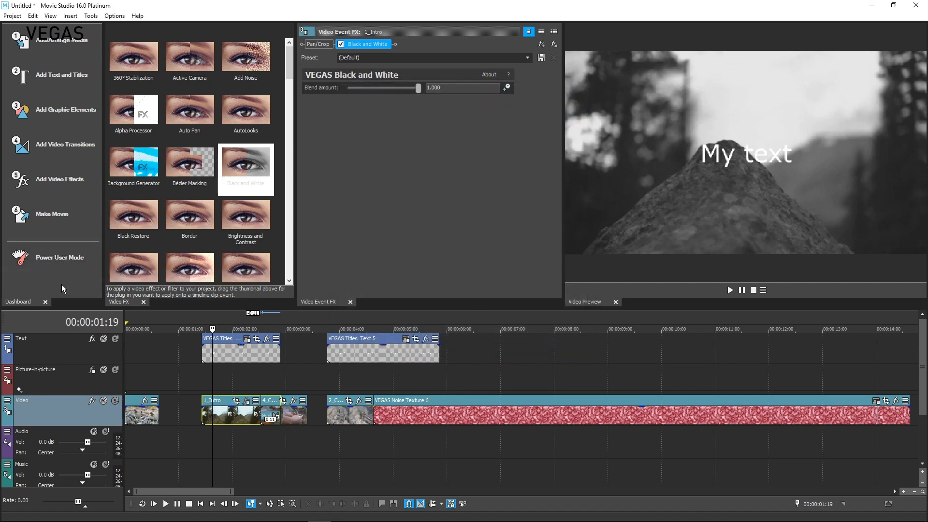